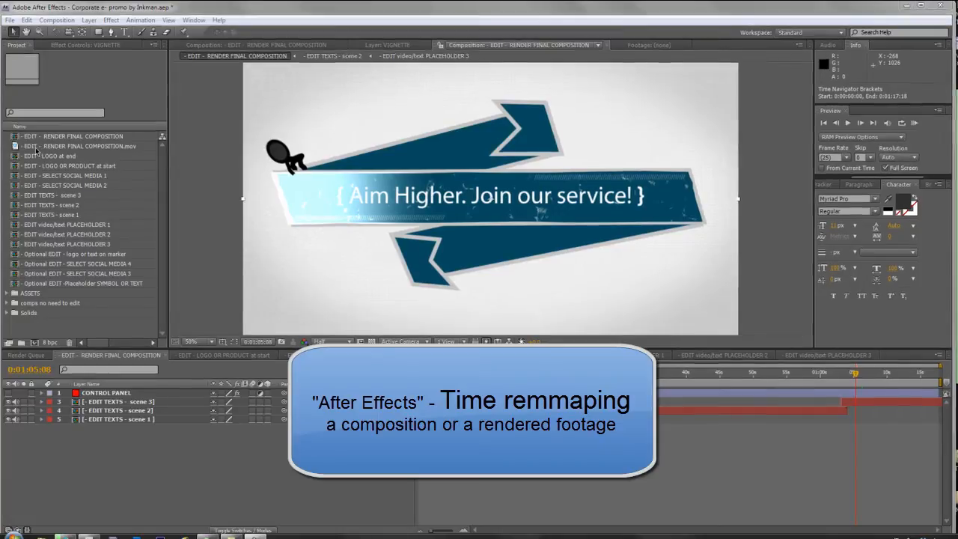
# Nest the final render composition into a new composition named 'new time remapped'.
pyautogui.click(74, 145)
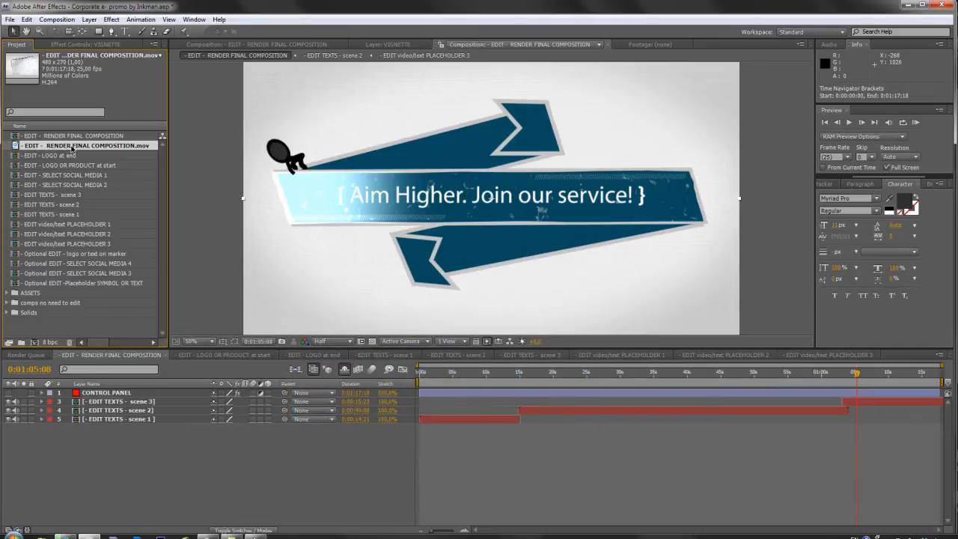
pyautogui.click(74, 136)
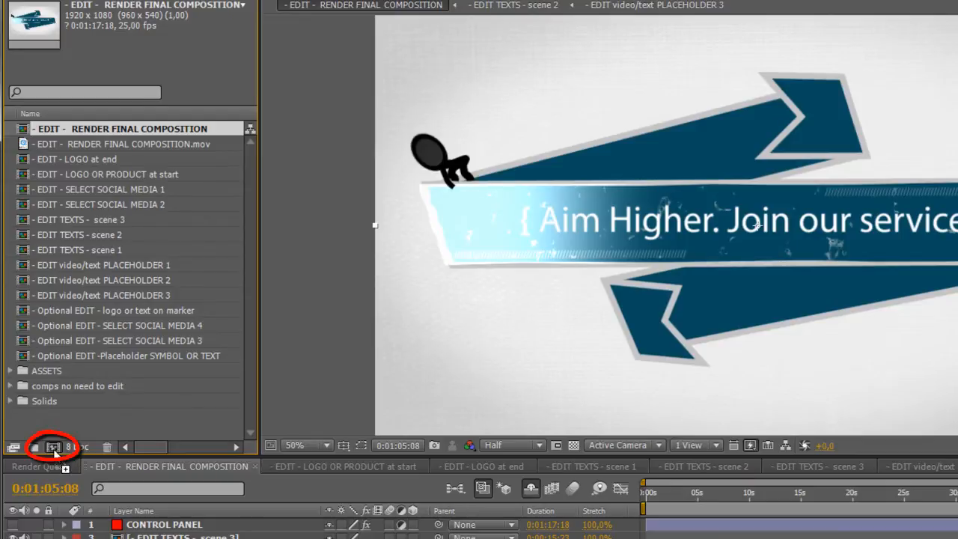
pyautogui.click(53, 447)
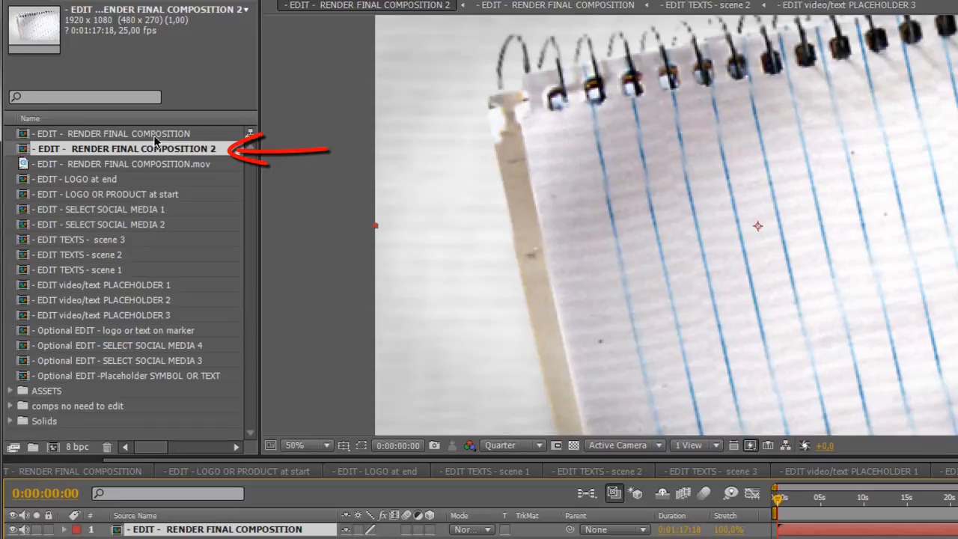
pyautogui.moveTo(220, 153)
pyautogui.write('new time remapped')
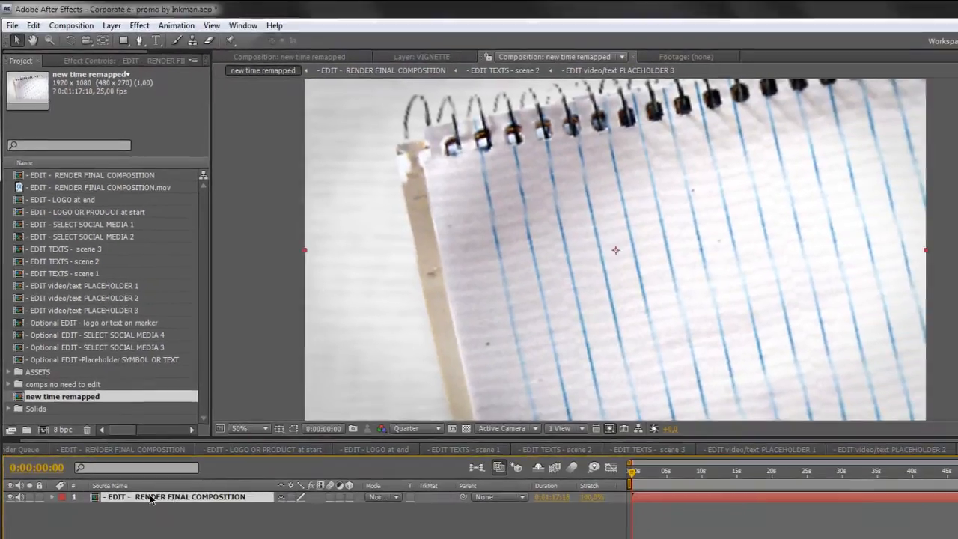
# Enable time remapping on the nested final-composition layer.
pyautogui.click(111, 25)
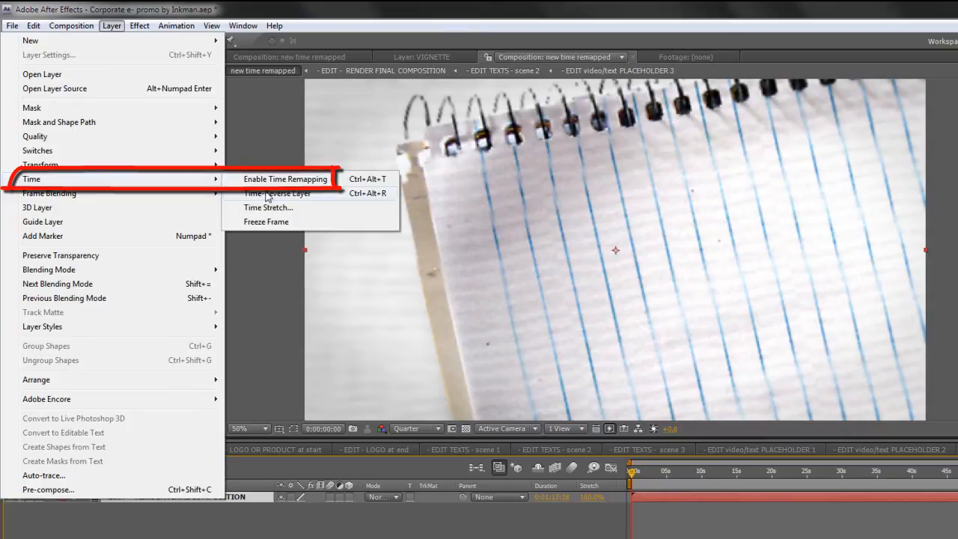
pyautogui.click(287, 178)
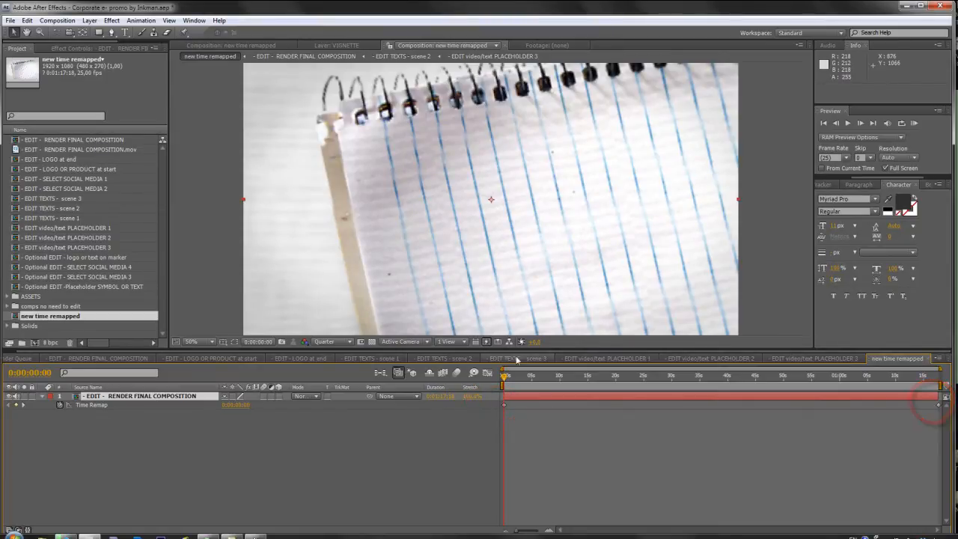
pyautogui.click(802, 375)
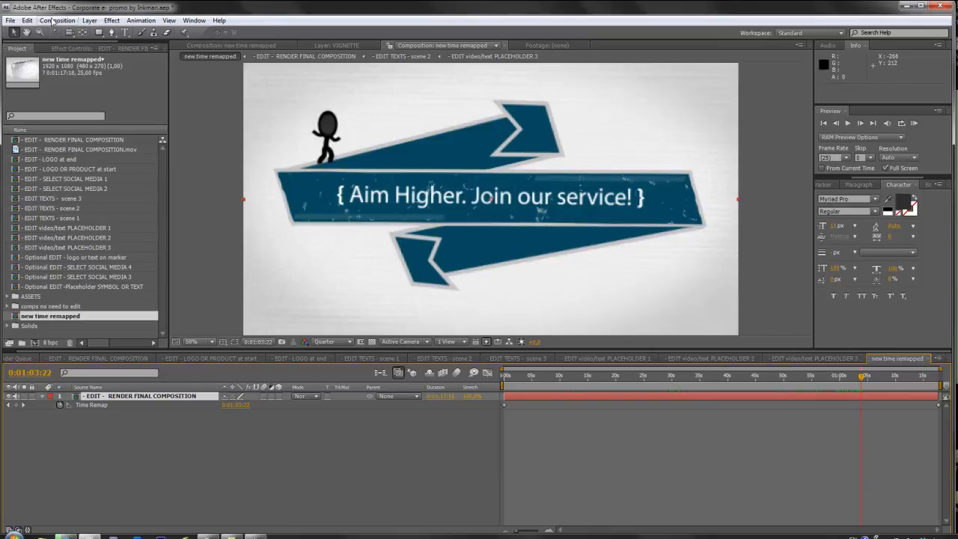
# Set the composition duration to 0:01:26:07 in Composition Settings.
pyautogui.click(48, 20)
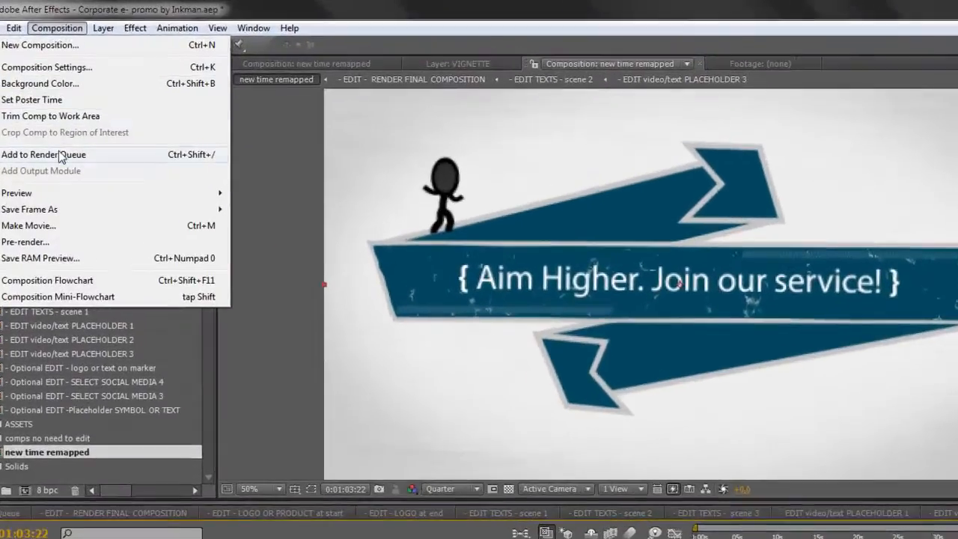
pyautogui.moveTo(47, 67)
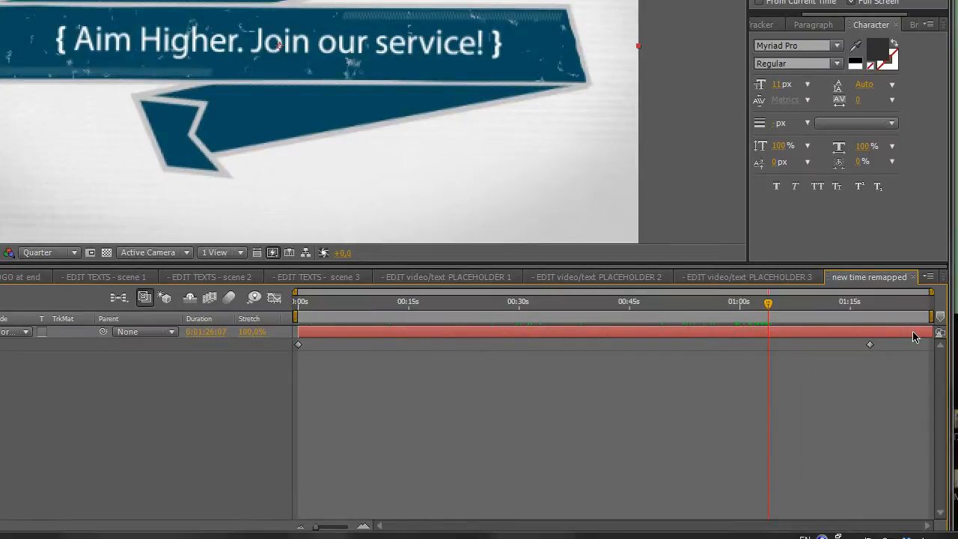
pyautogui.click(739, 305)
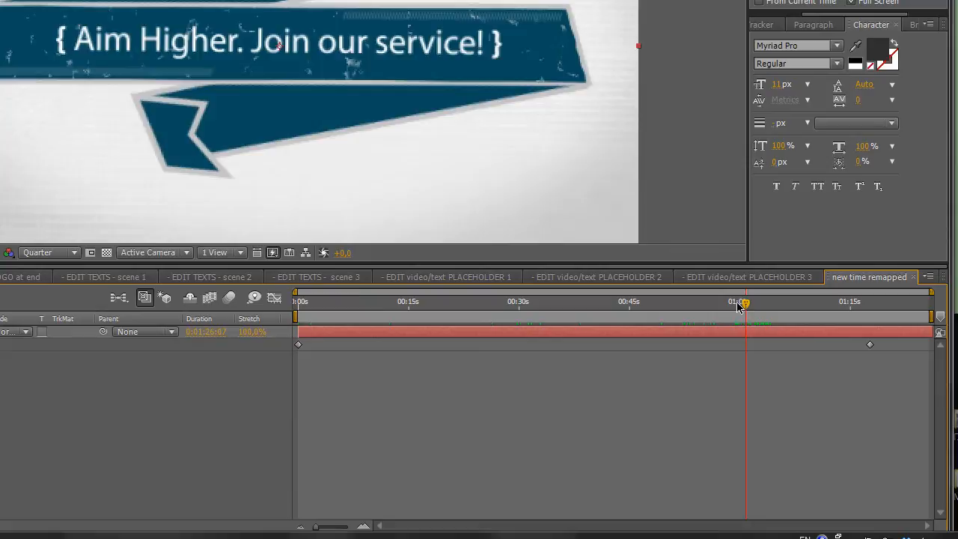
# Drag the last Time Remap keyframe to the composition's end, finishing on the envato logo.
pyautogui.moveTo(738, 302); pyautogui.dragTo(774, 302)
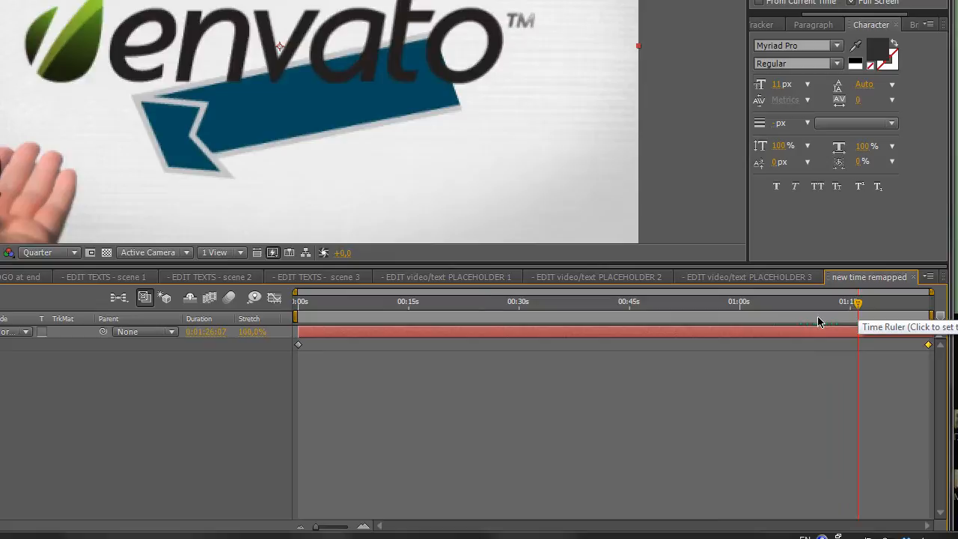
# Add and spread two Time Remap keyframes after one minute around the 'Aim Higher' banner.
pyautogui.click(774, 301)
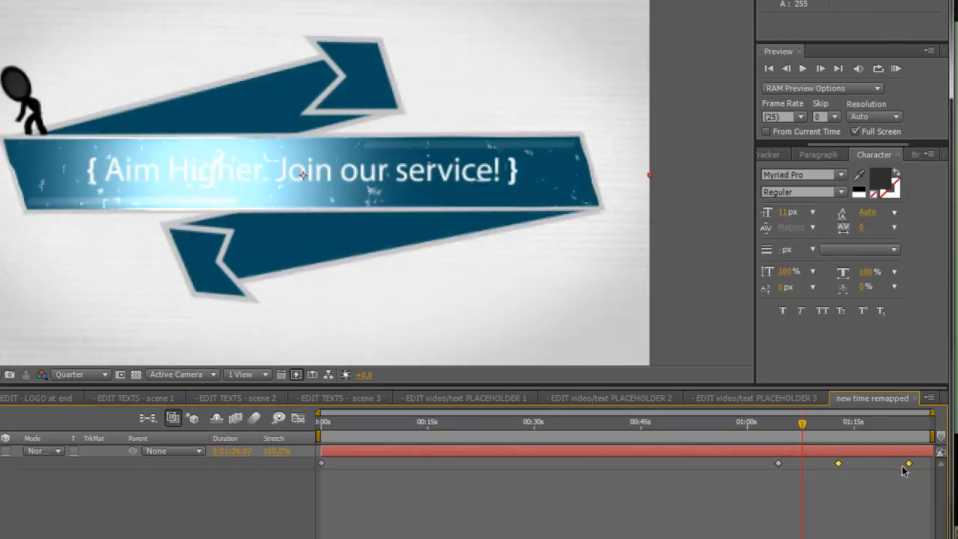
pyautogui.moveTo(820, 467)
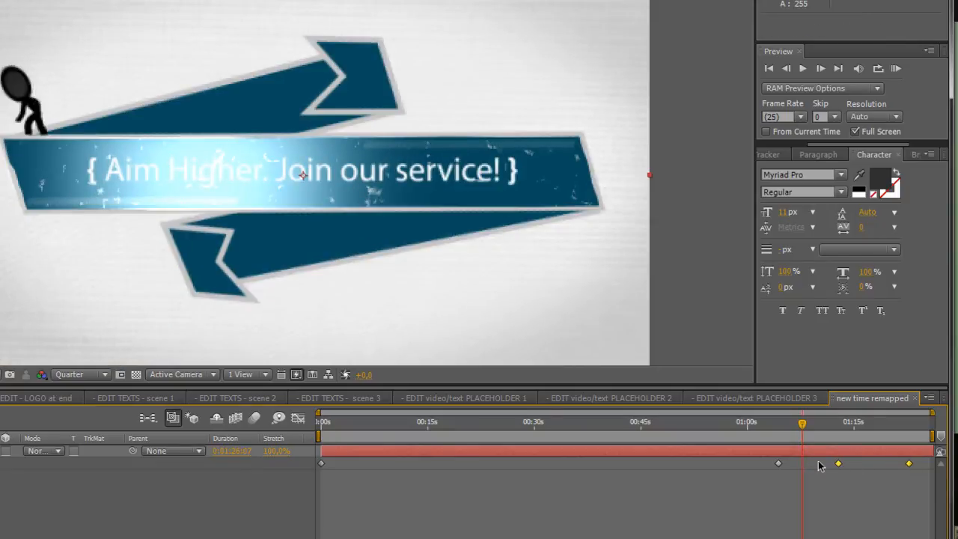
pyautogui.moveTo(803, 423); pyautogui.dragTo(777, 423)
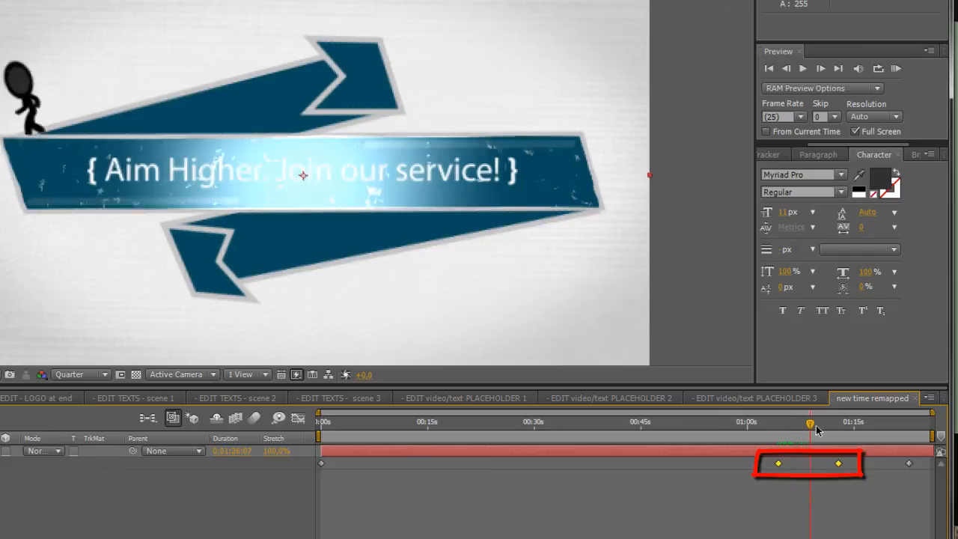
pyautogui.click(548, 421)
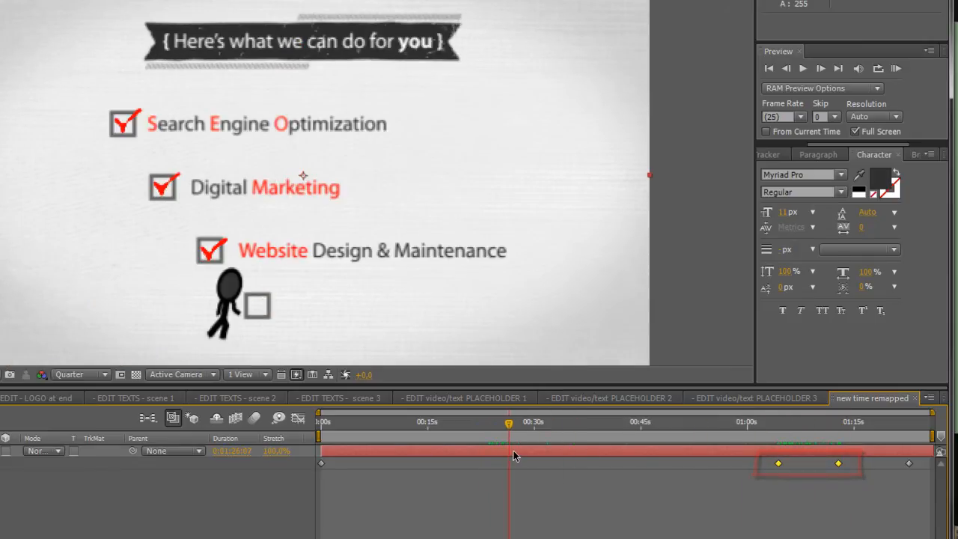
# Scrub back to about 15 seconds, near the services-list section.
pyautogui.moveTo(509, 422); pyautogui.dragTo(434, 421)
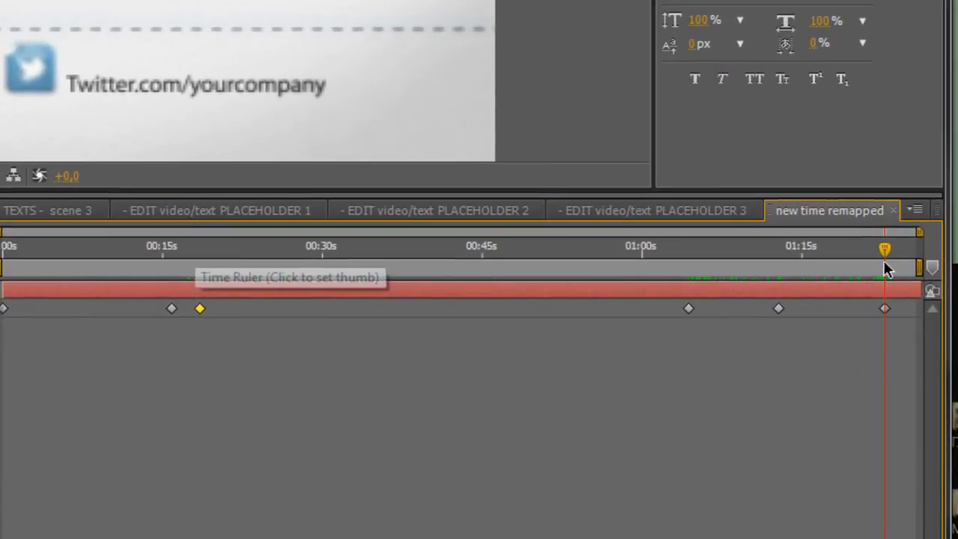
pyautogui.moveTo(883, 280)
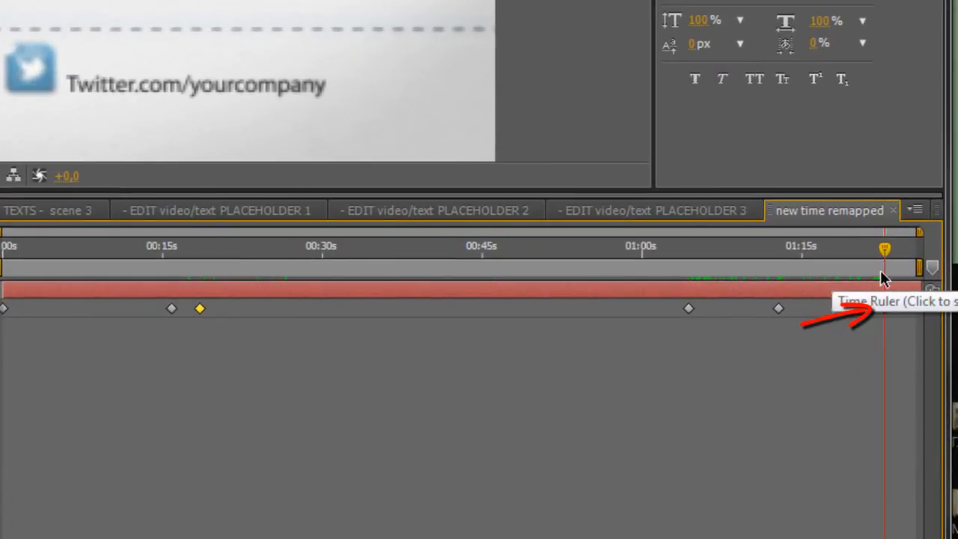
pyautogui.press('n')
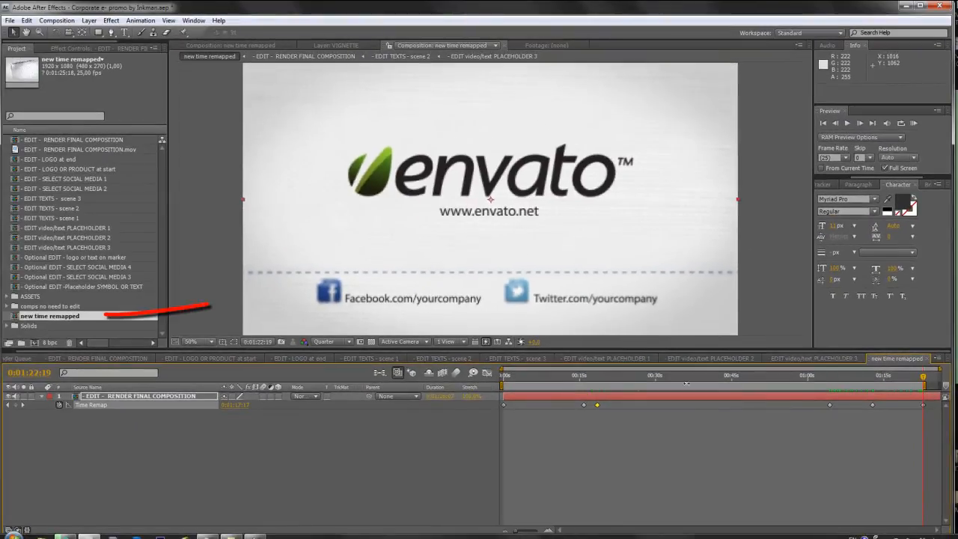
pyautogui.click(149, 396)
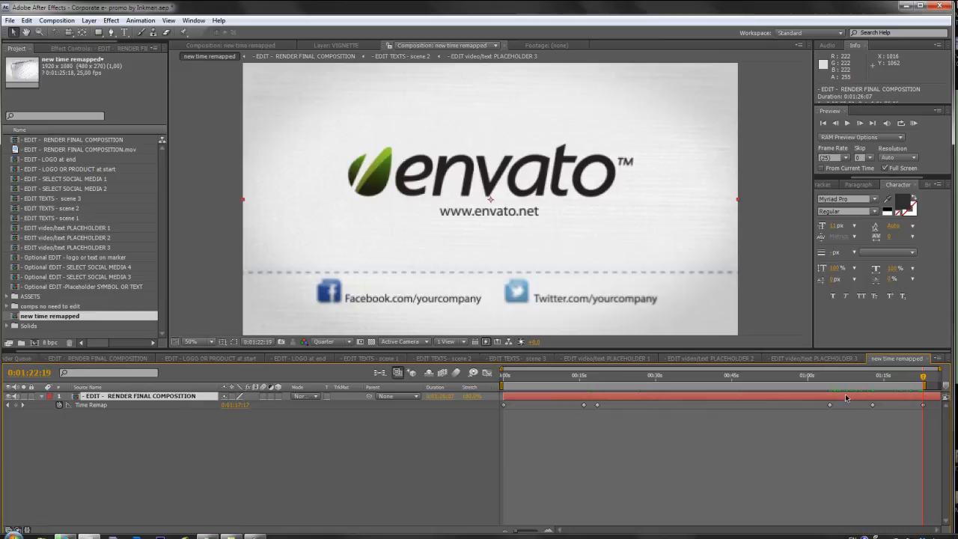
pyautogui.moveTo(449, 434)
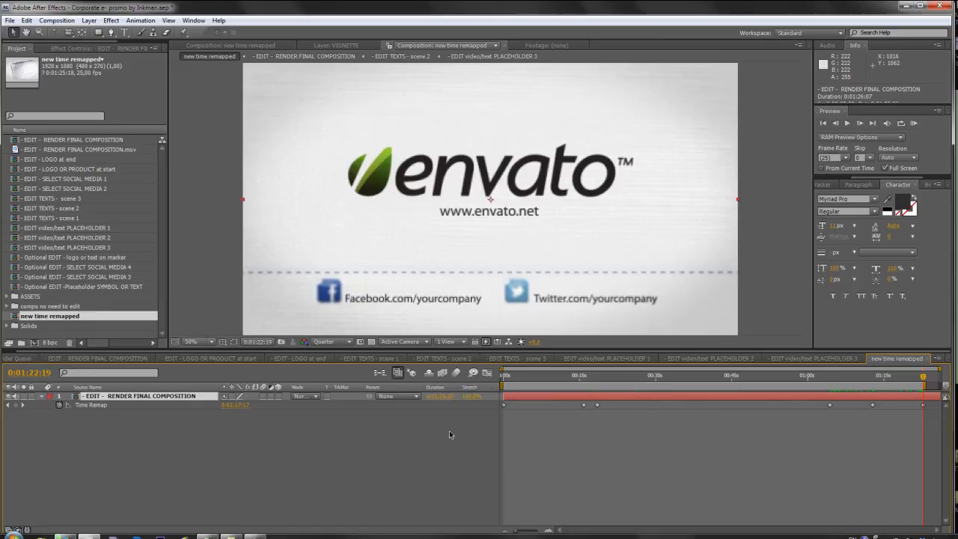
pyautogui.moveTo(838, 398)
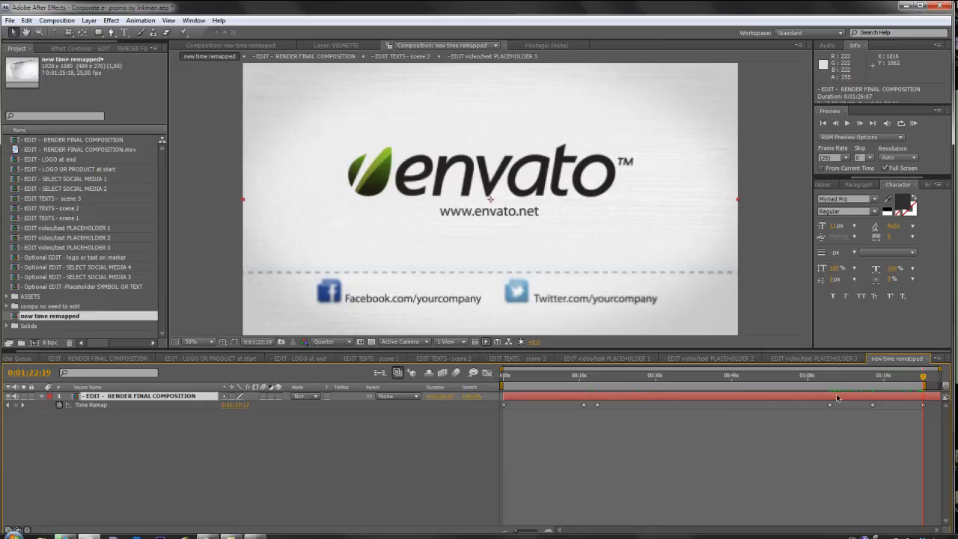